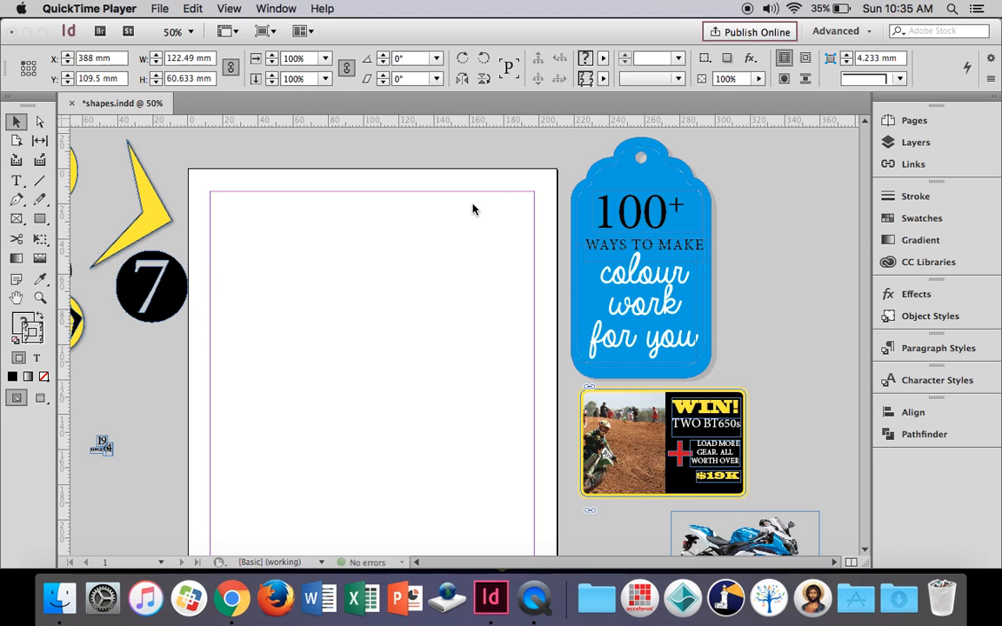
- Give the new rectangle no stroke so it shows only the blue fill beside the tag
scroll(down, 3)
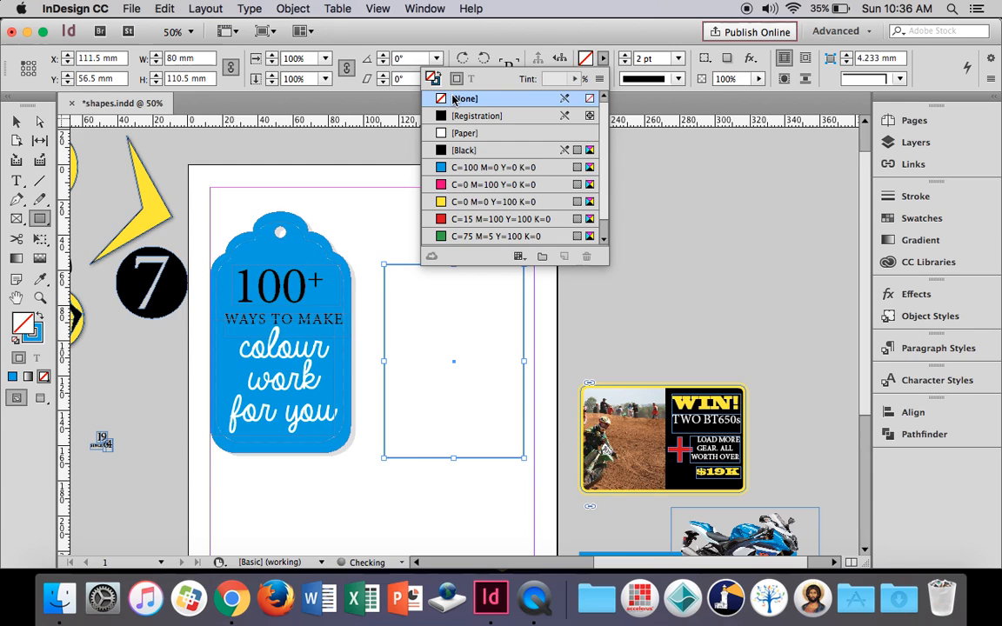
click(449, 167)
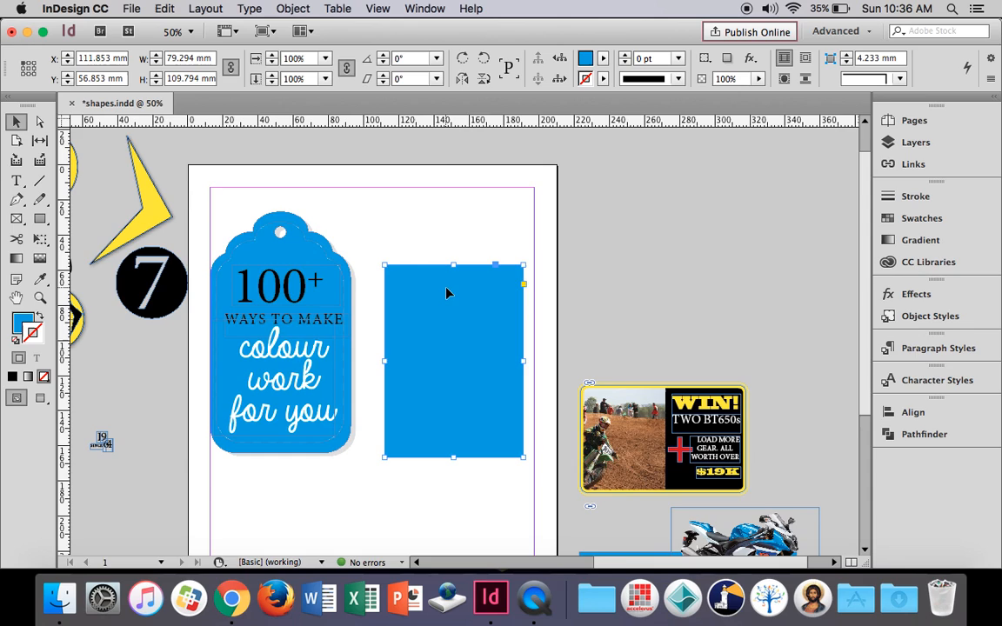
mouse_move(710, 59)
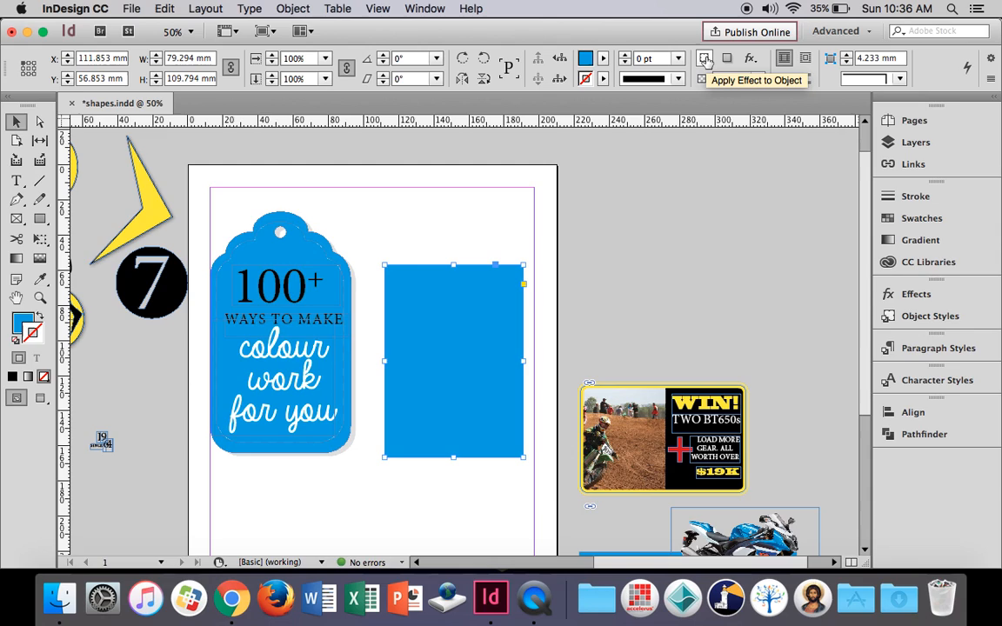
mouse_move(831, 59)
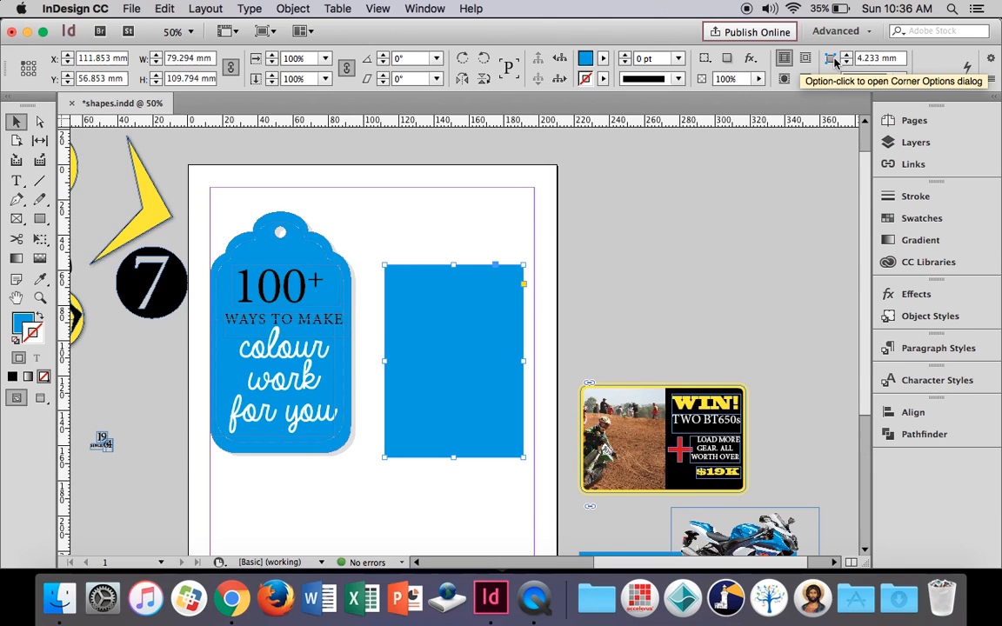
- Choose Rounded corners for the rectangle, then start a wide, short frame above it
click(898, 80)
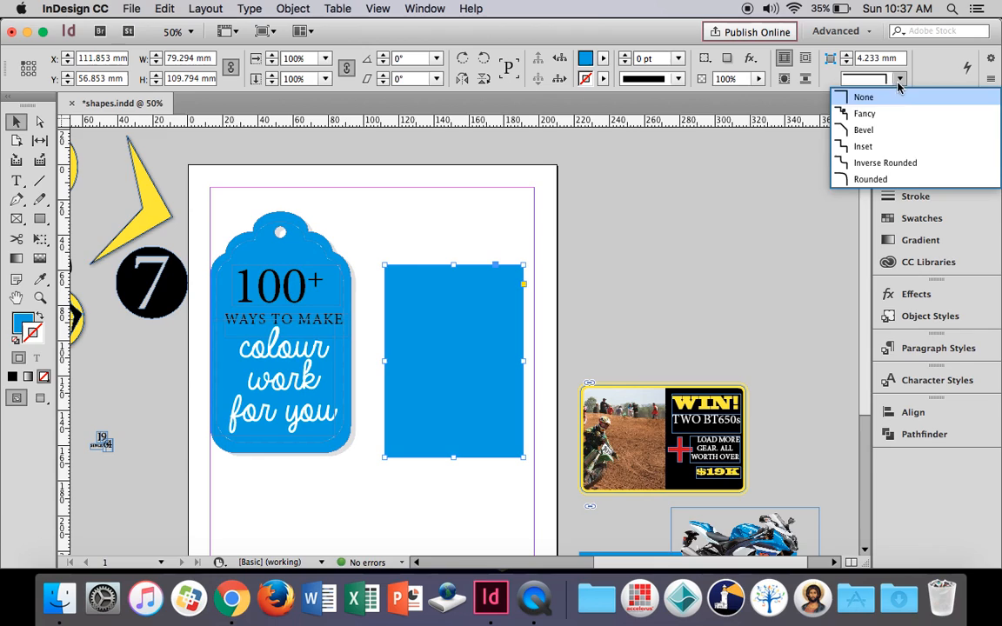
click(870, 179)
text(20)
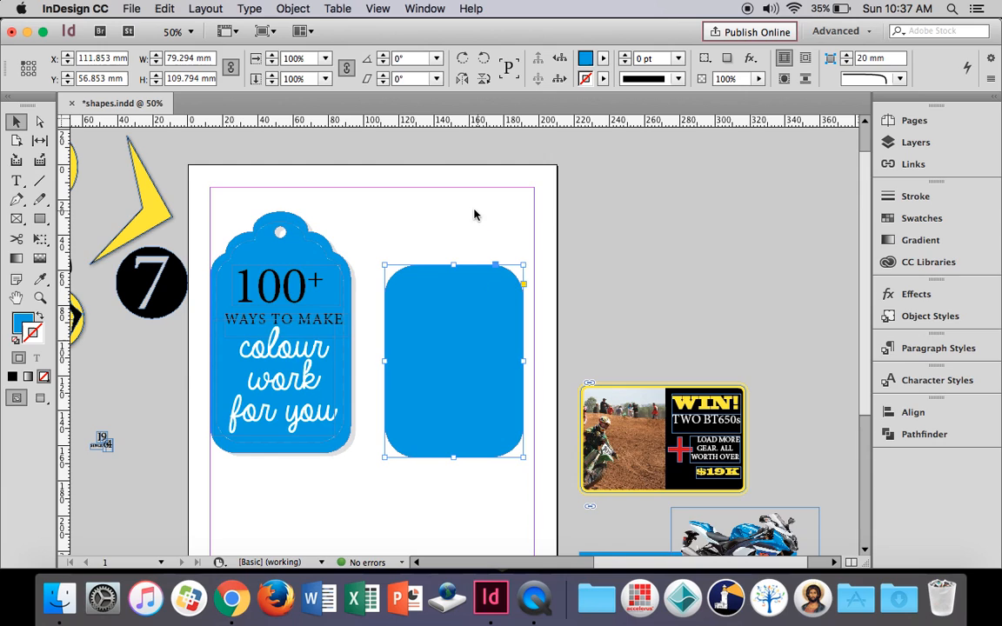
drag(407, 188, 561, 228)
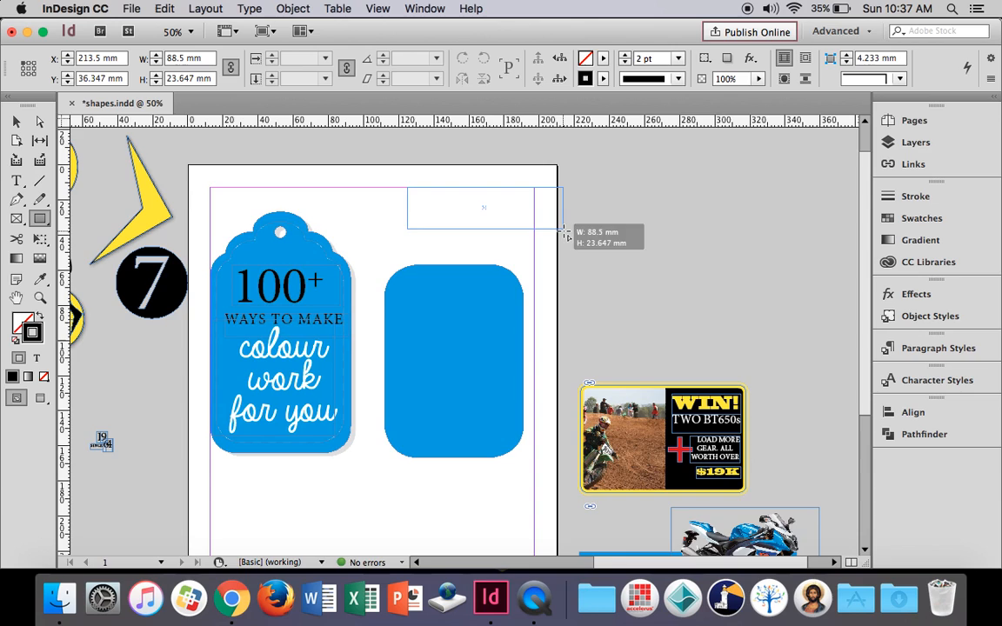
- Fill the top strip blue and set its corner size to 20 mm
click(590, 78)
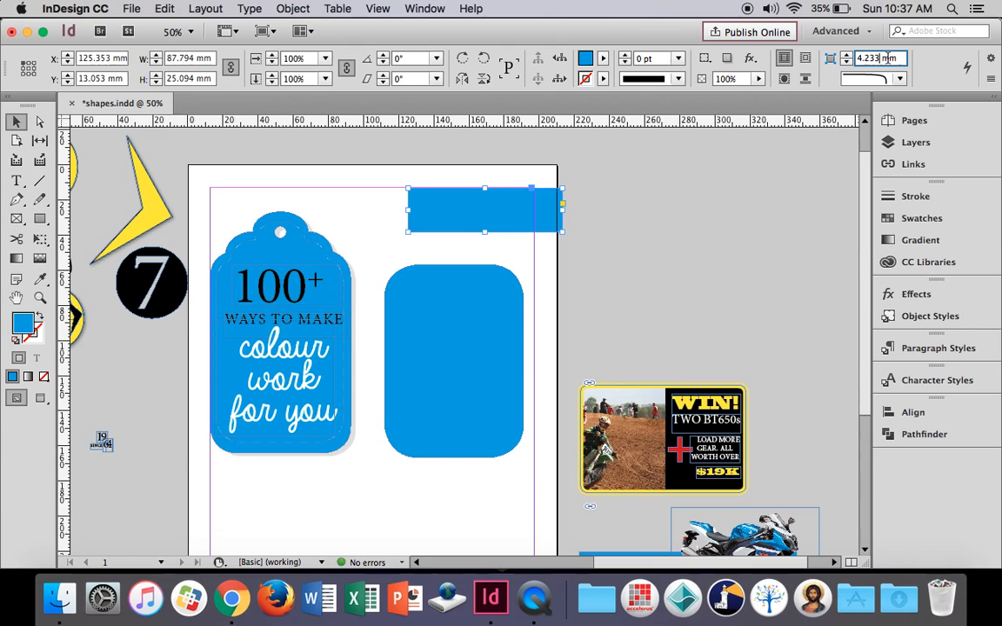
text(20 mm)
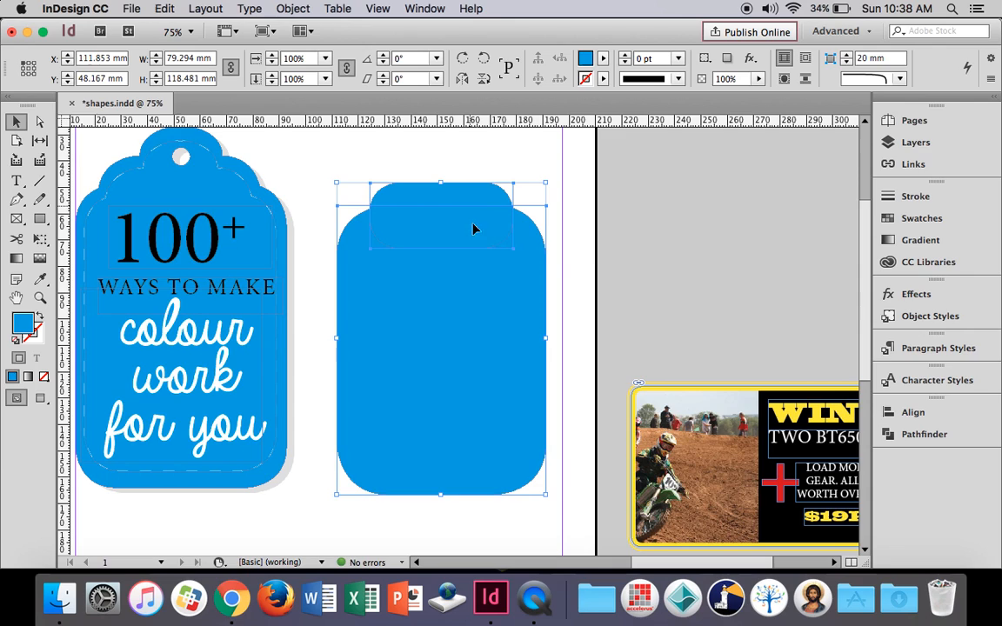
- Use Pathfinder Add to merge the strip and rounded rectangle into one tag outline
click(425, 9)
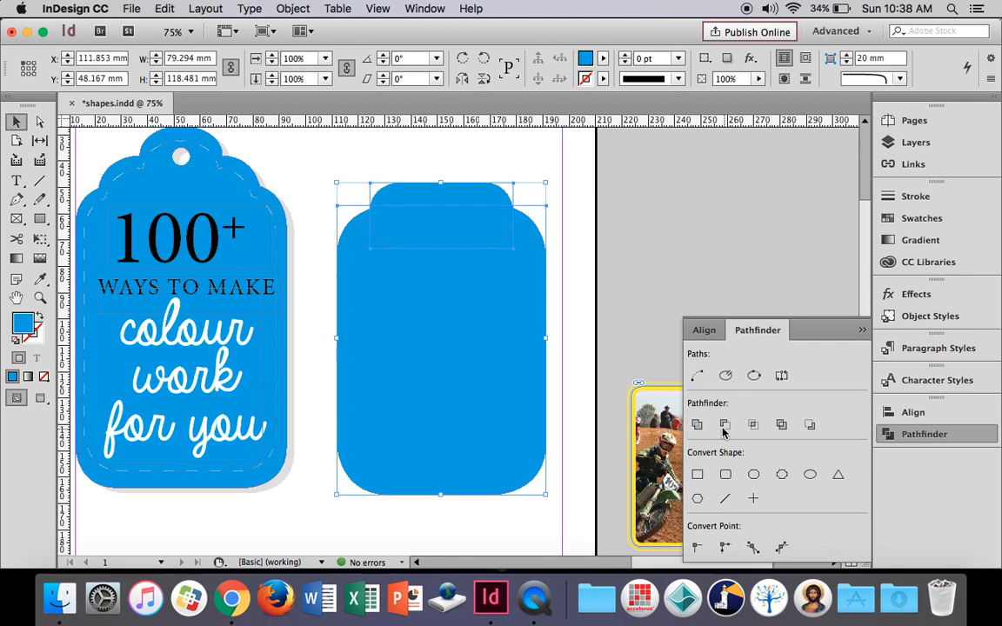
click(696, 425)
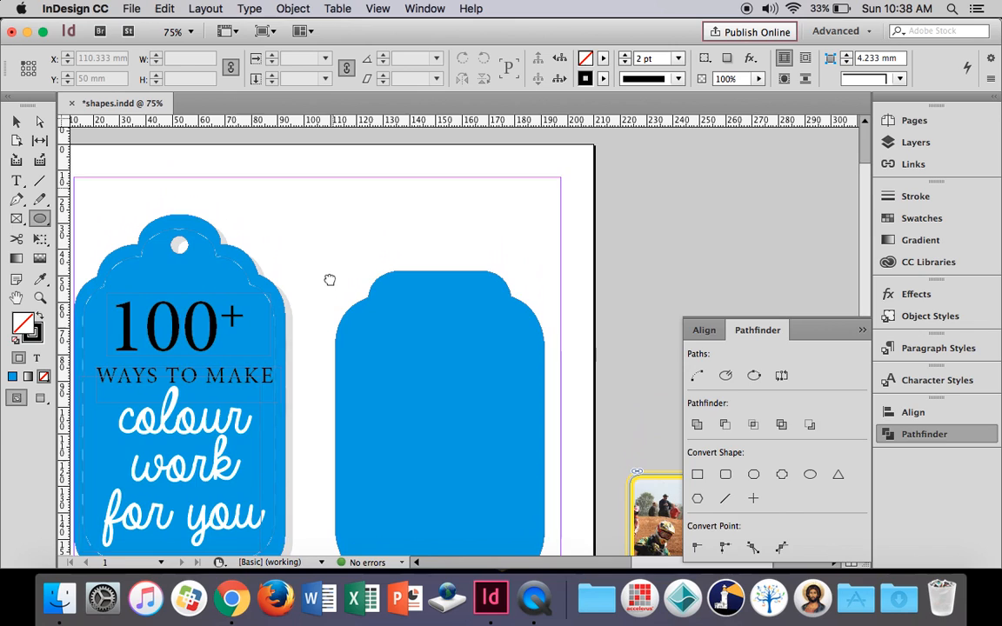
- Draw an ellipse over the tag top and merge it in to form a domed crown
drag(381, 205, 491, 254)
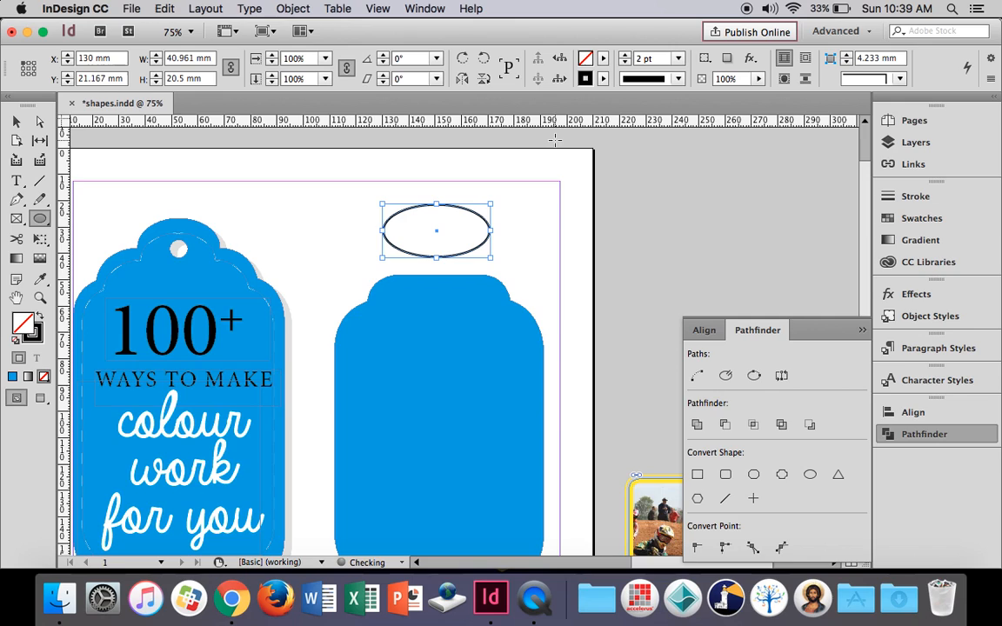
click(602, 79)
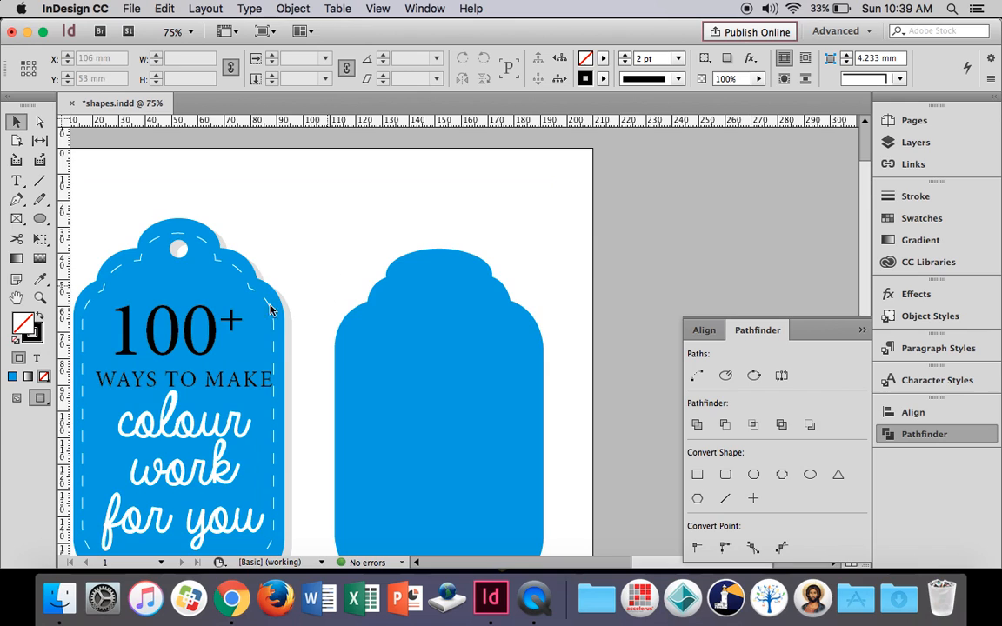
click(175, 254)
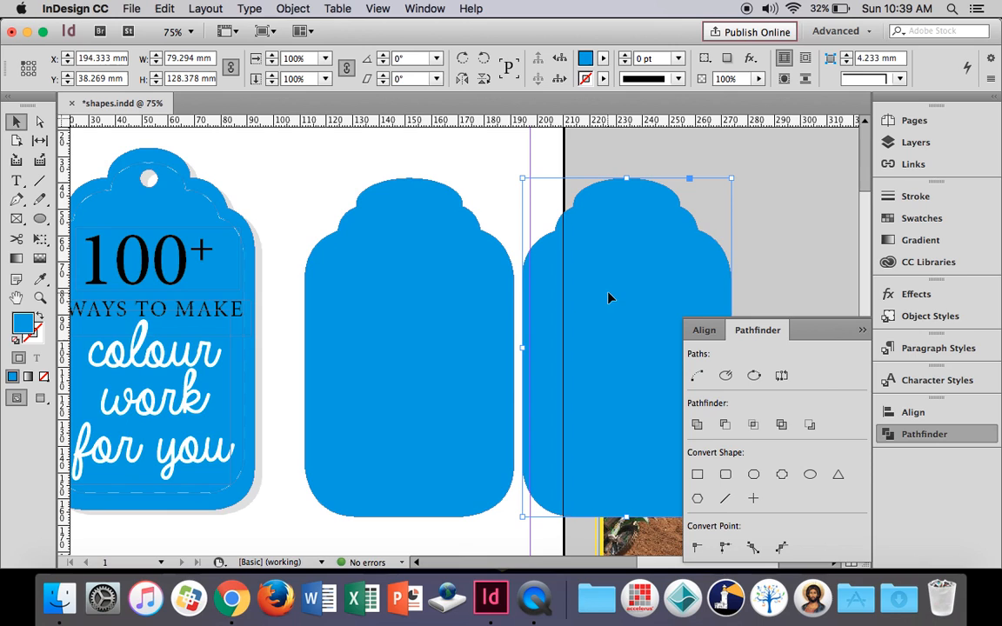
- Set the scaled copy's stroke to Paper white and select its dashed outline for adjusting
click(602, 59)
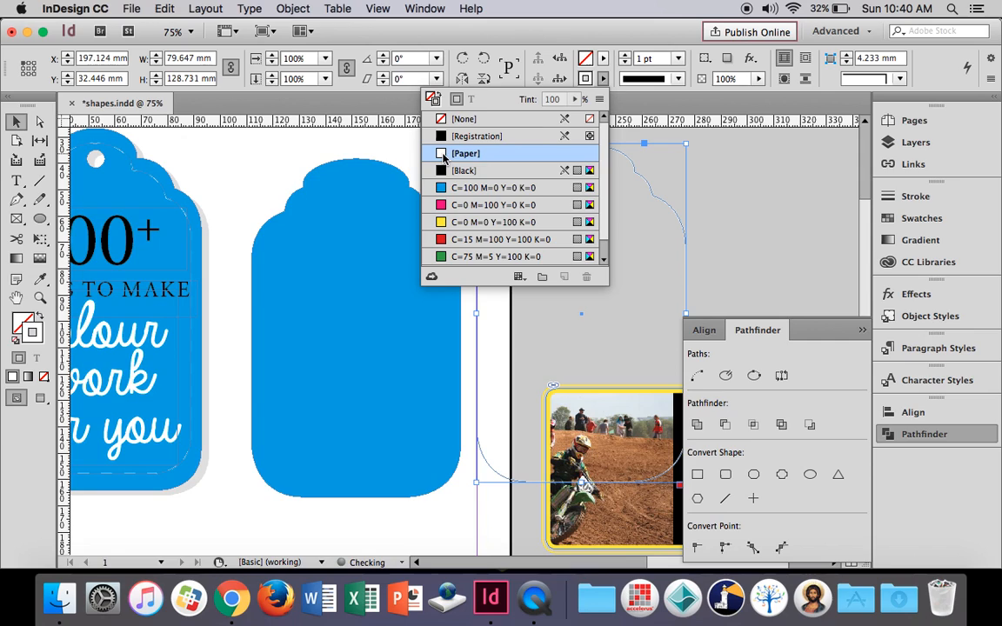
click(467, 153)
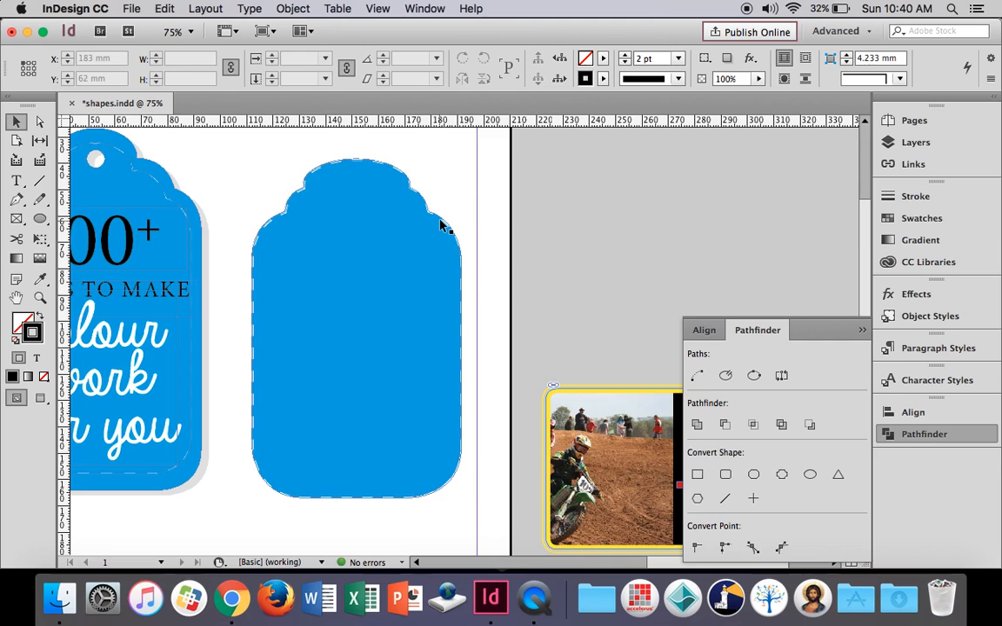
click(352, 327)
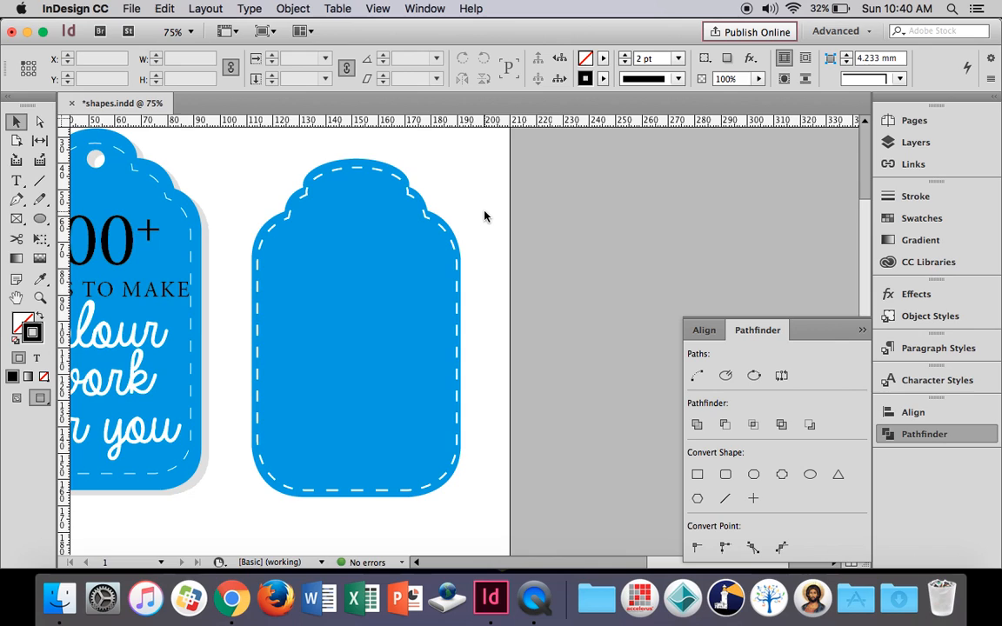
- Even out the dash spacing, then draw a small circle near the tag top for the hole
click(381, 194)
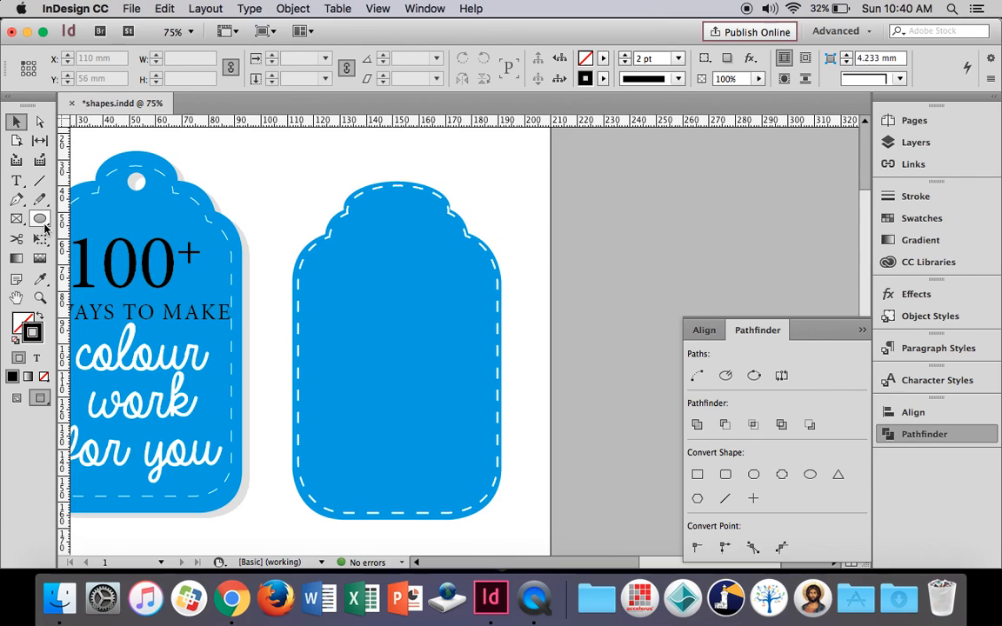
drag(304, 160, 322, 177)
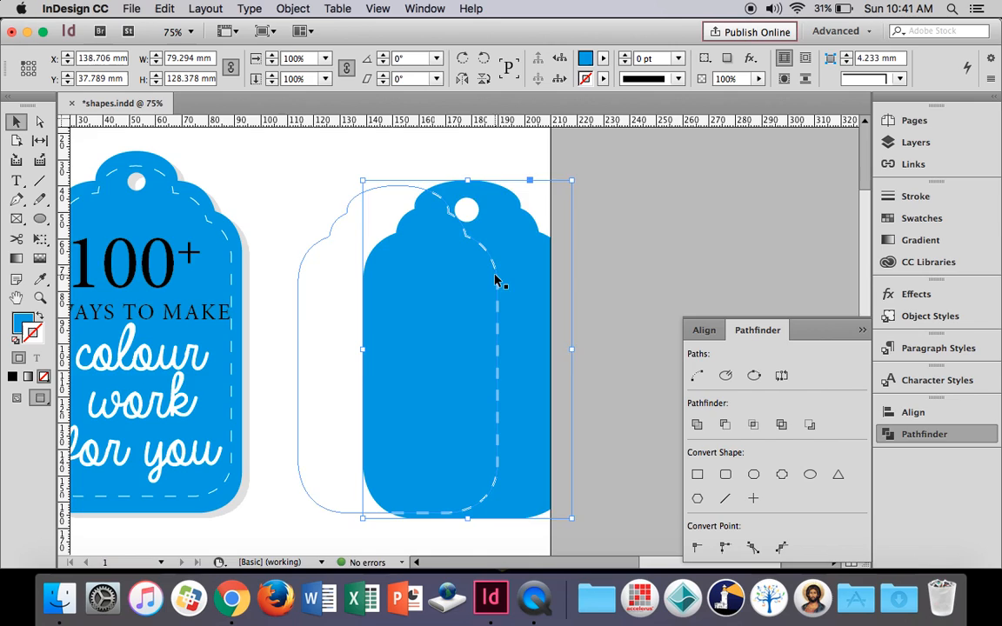
- Drag the punched blue tag back beneath its white dashed stitching line
drag(467, 348, 397, 348)
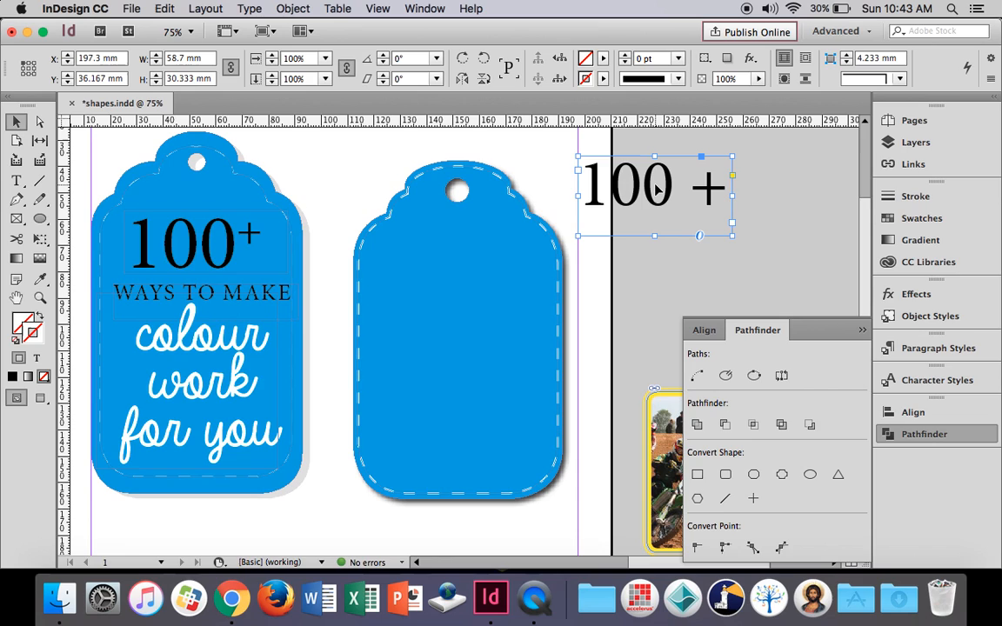
- Move the styled '100+' heading frame onto the top of the second tag
drag(657, 188, 466, 264)
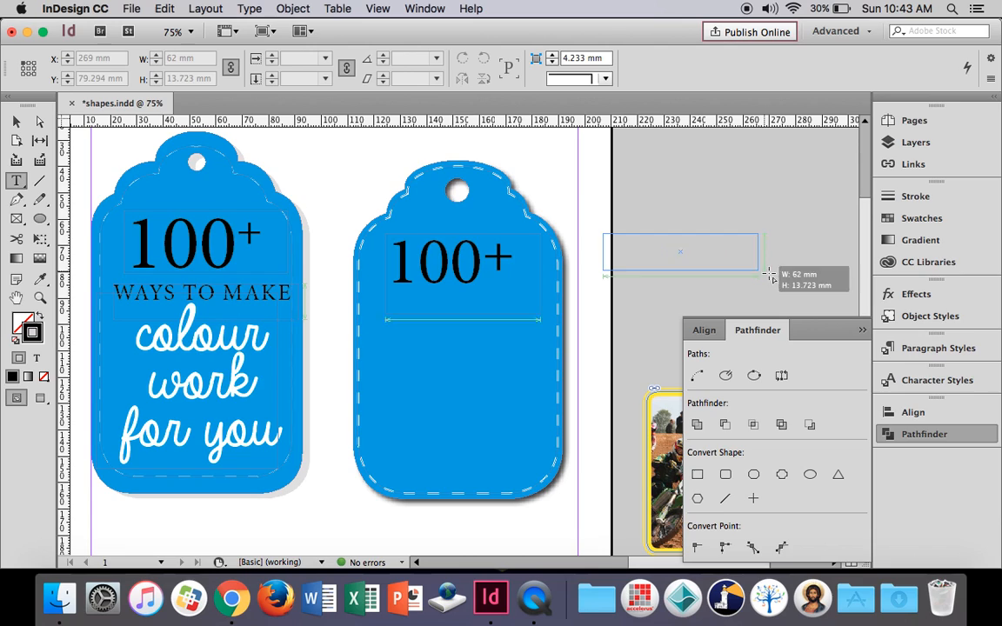
- Type 'WAYS TO MAKE' in a text frame and place it just under '100+' on the tag
text(WAYS TO)
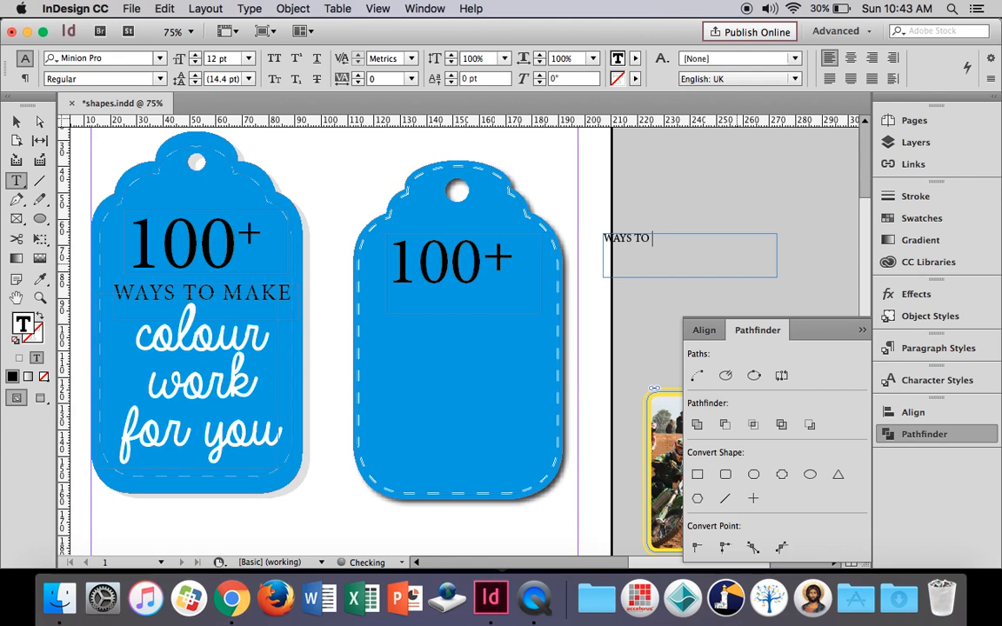
click(252, 60)
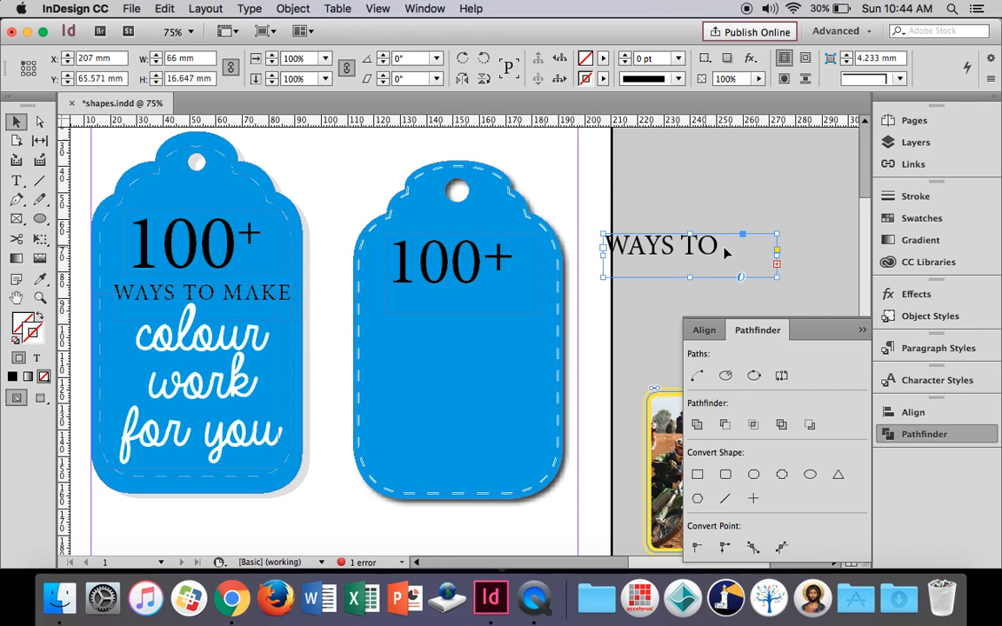
drag(689, 254, 446, 327)
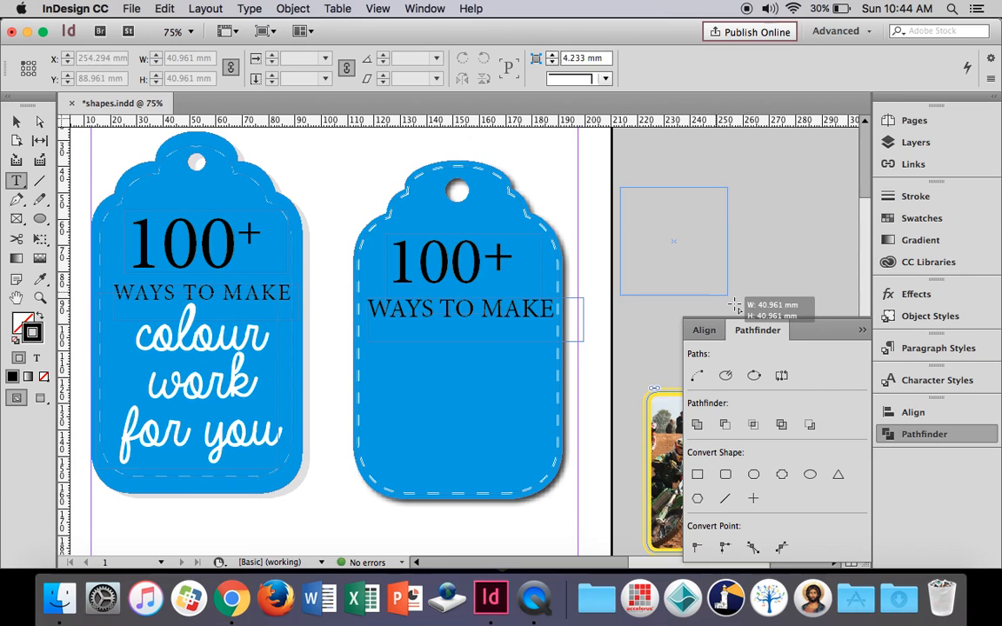
- Add 'colour work for you' in Always In My Heart script, 48 pt with 41 pt leading, below WAYS TO MAKE
click(14, 179)
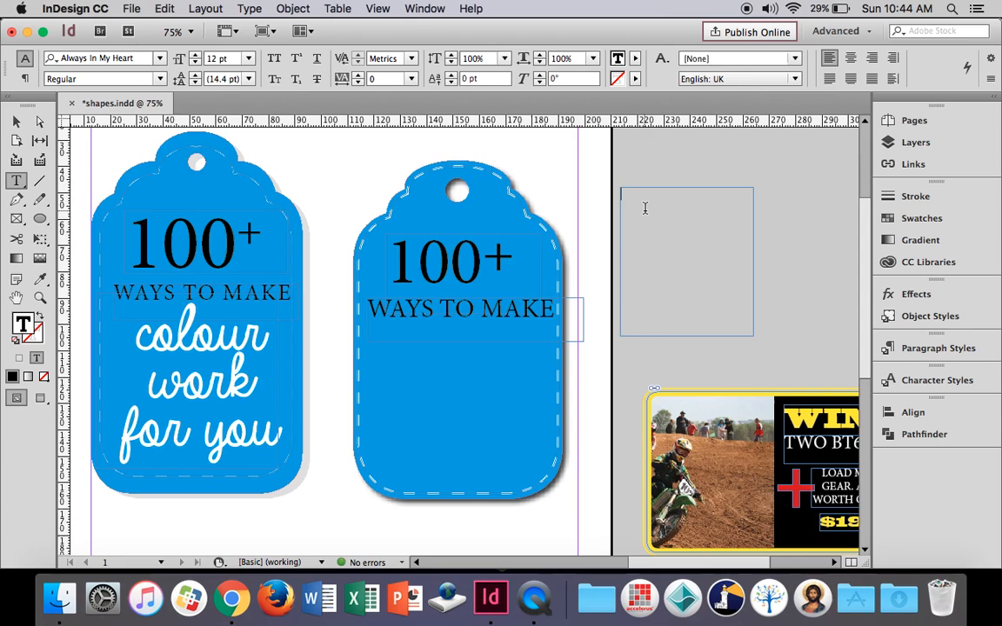
text(colour work for you)
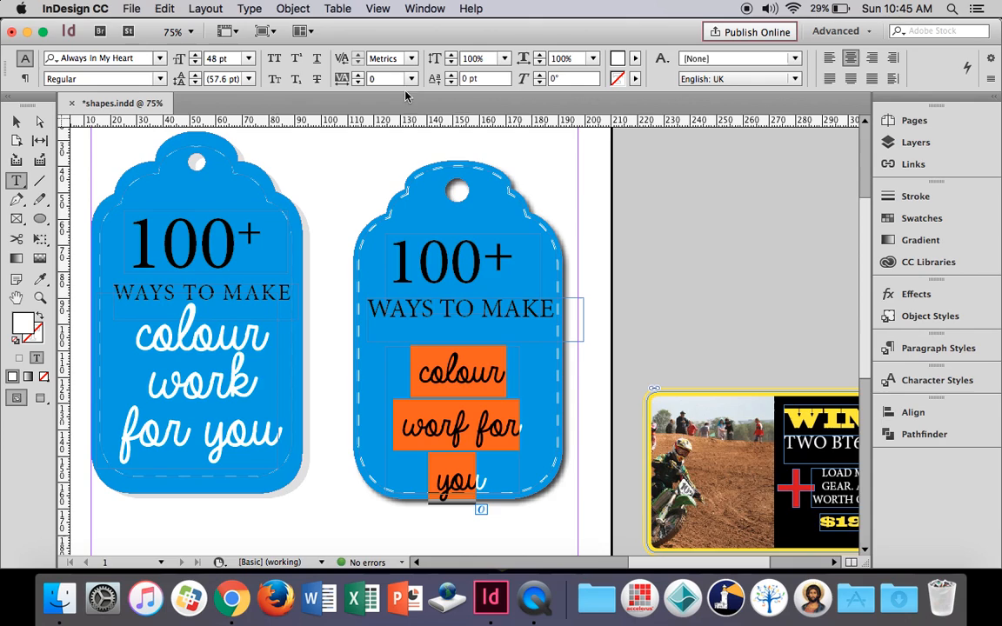
text(41 pt)
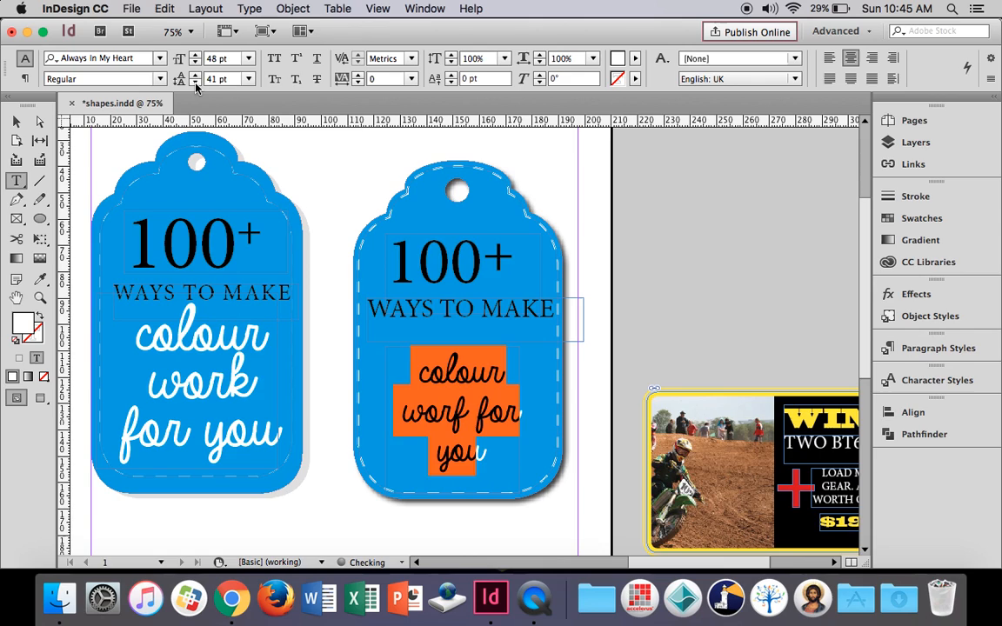